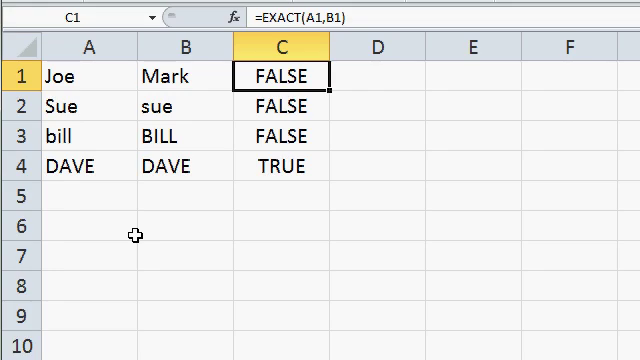
Step: Review the EXACT comparison formulas in column C, including the TRUE result for DAVE
left_click(185, 47)
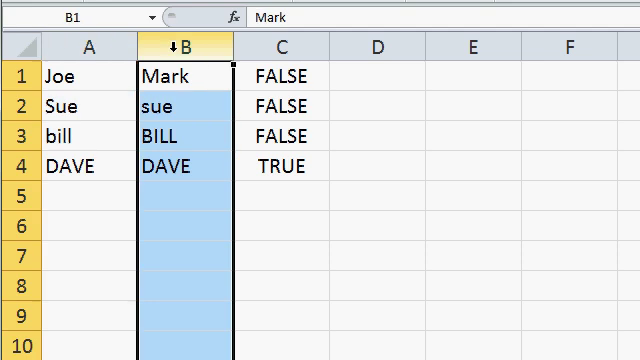
left_click(278, 46)
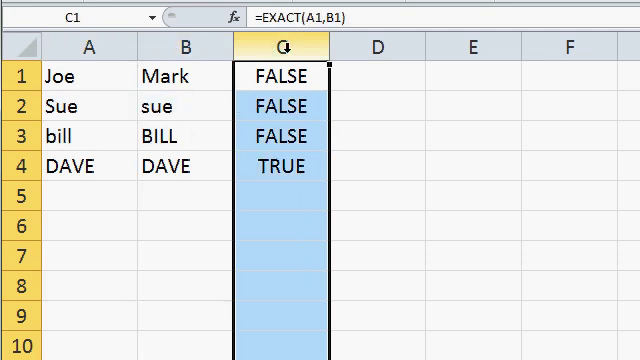
left_click(282, 76)
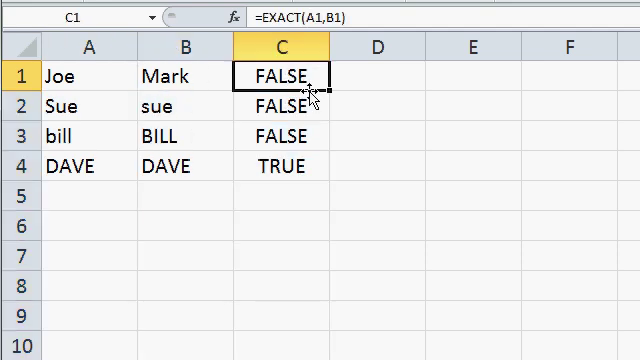
double_click(281, 77)
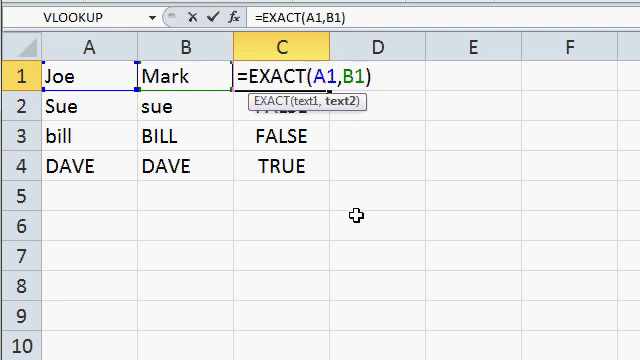
mouse_move(423, 209)
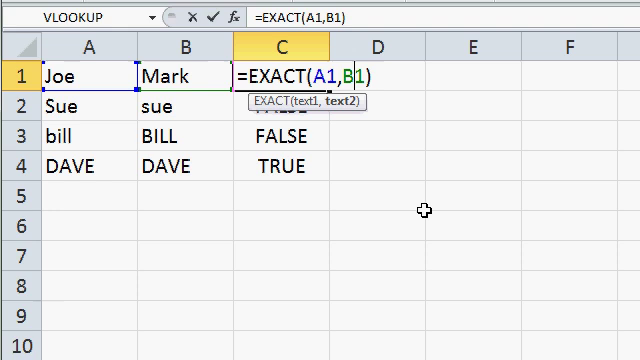
key("Return")
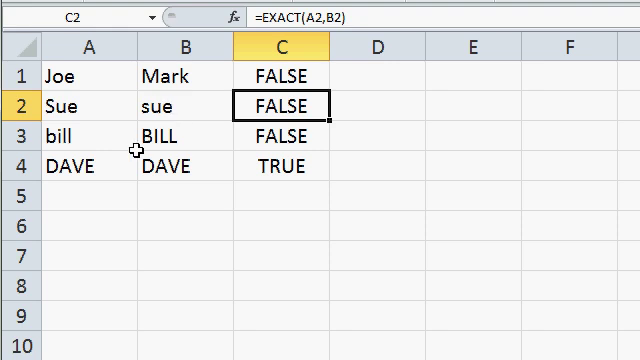
left_click(162, 166)
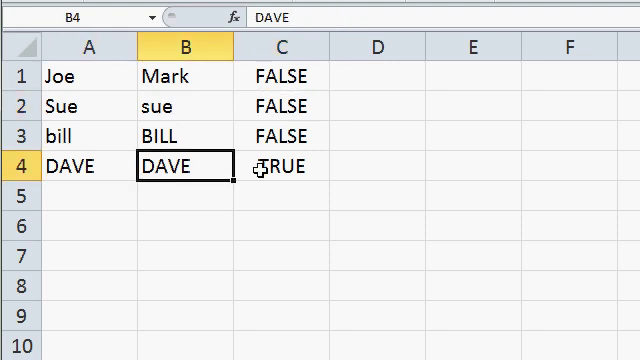
left_click(283, 165)
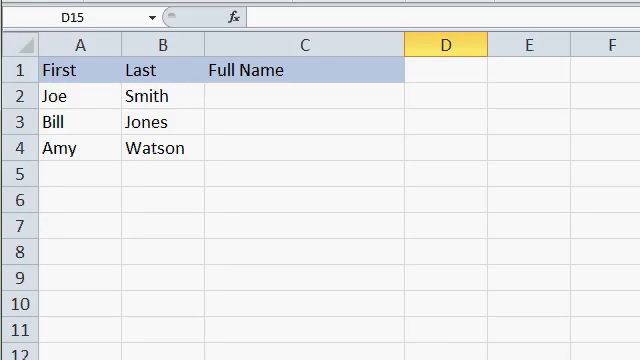
Step: Start a formula in C2 joining A2 and a space with the & operator
left_click(305, 96)
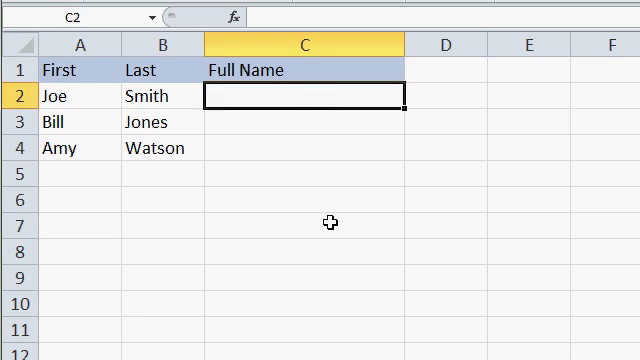
type("=")
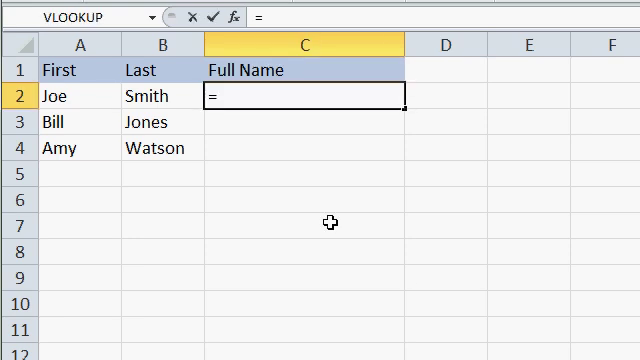
type("a2")
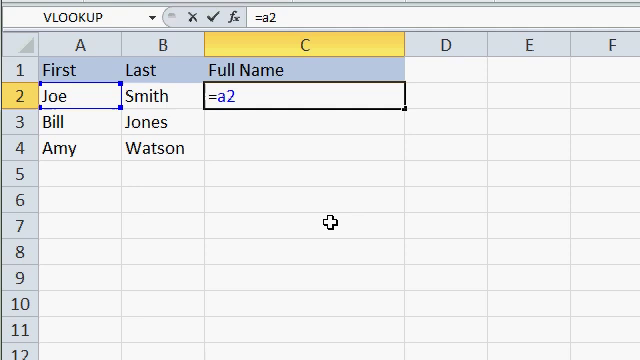
type("&")
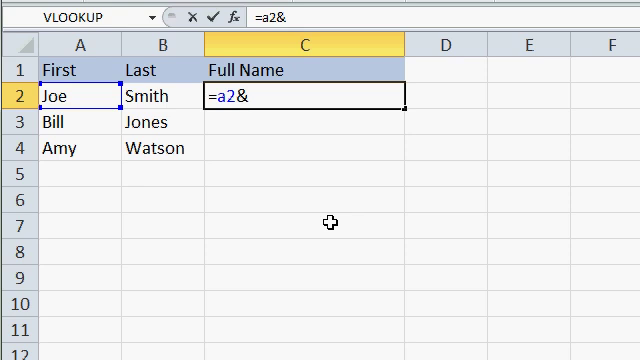
type("\" \"")
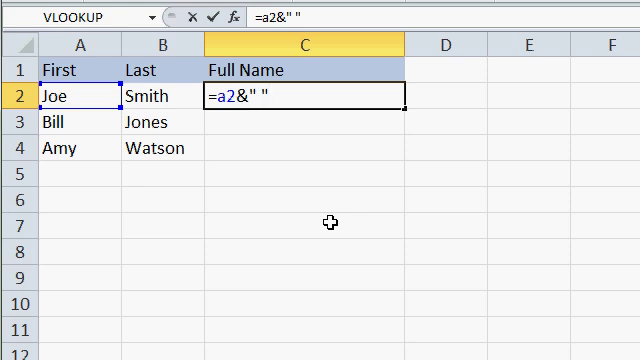
type("&")
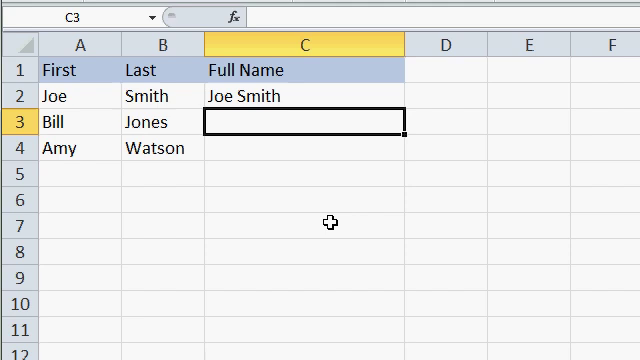
mouse_move(285, 98)
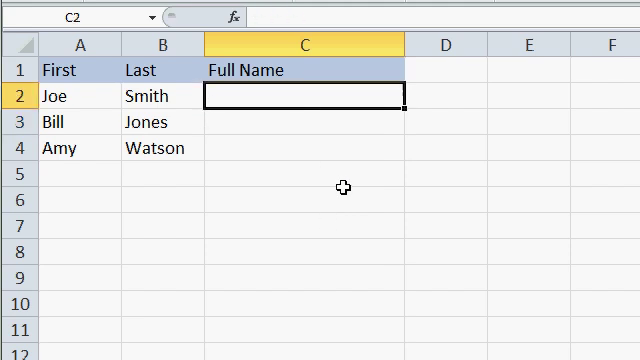
Step: Enter =CONCATENATE(A2," ",B2) in C2 and fill it down to C4 for Bill and Amy
type("=concatenate")
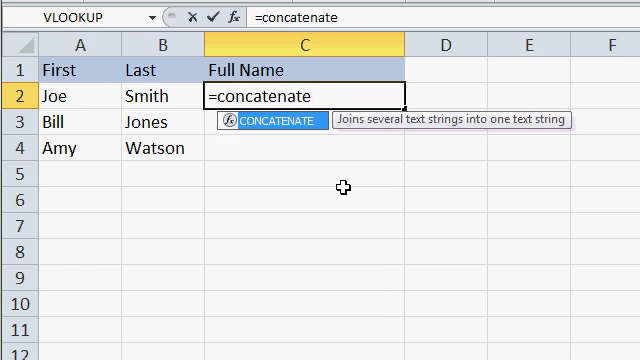
type("(A2")
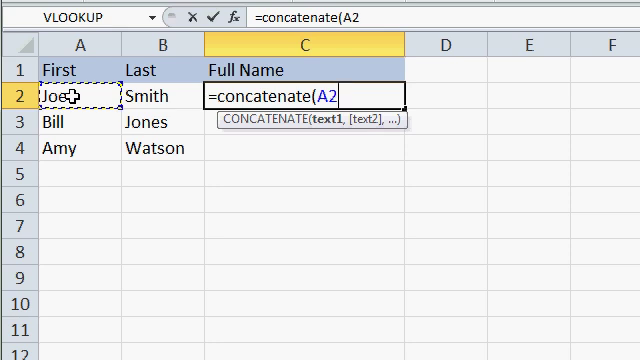
type(",")
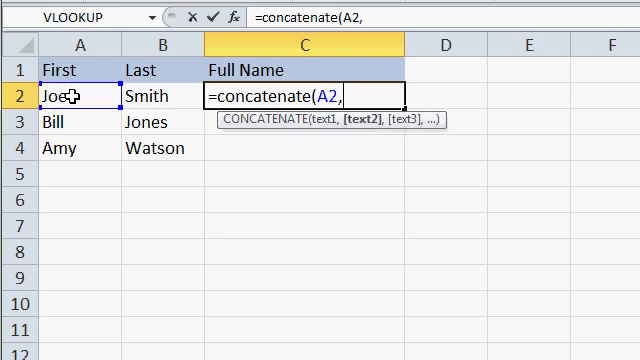
type("\"")
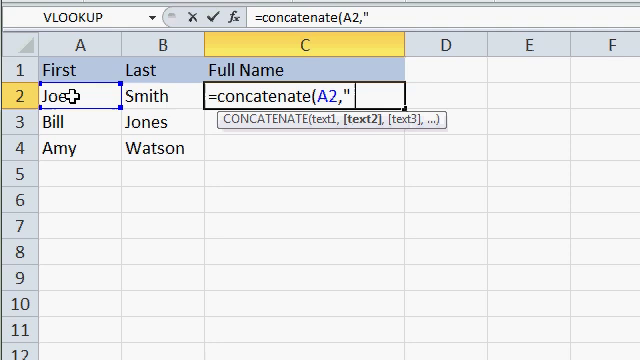
type("\",")
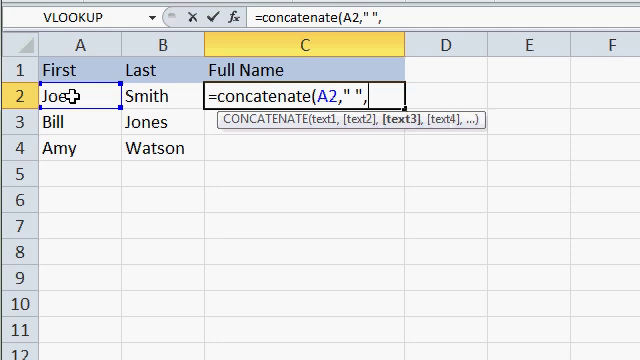
left_click(160, 98)
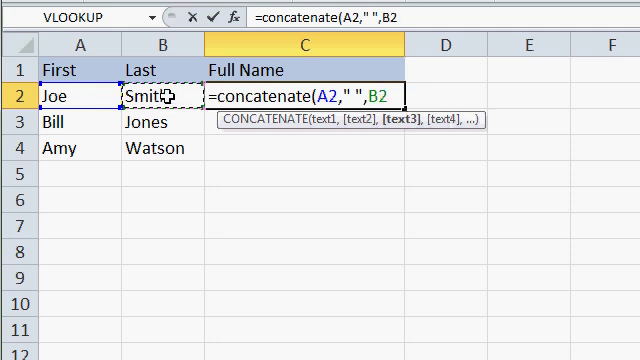
type(")")
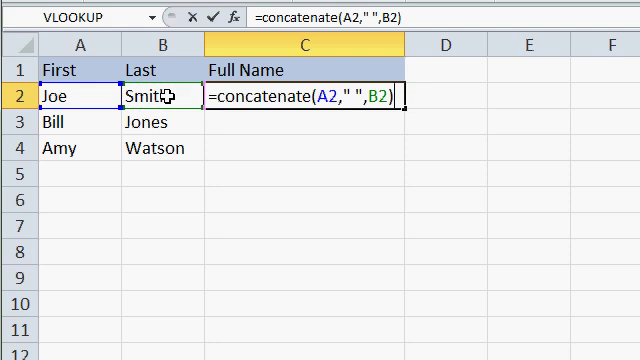
key("Return")
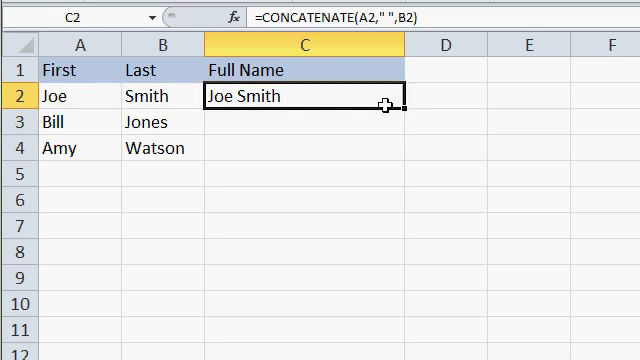
left_click_drag(404, 107, 404, 160)
type("=LEN(C2)")
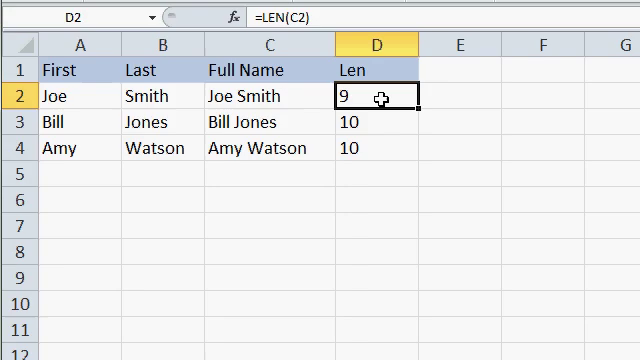
Step: Inspect the =LEN(C2) character-count formula in D2
double_click(375, 96)
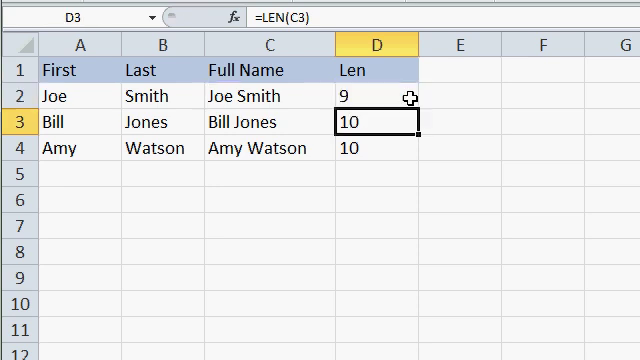
mouse_move(527, 108)
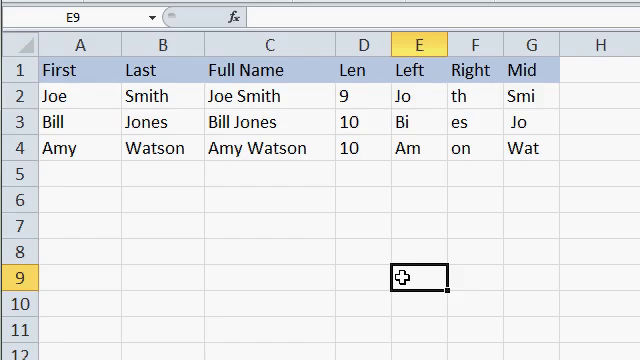
left_click(410, 95)
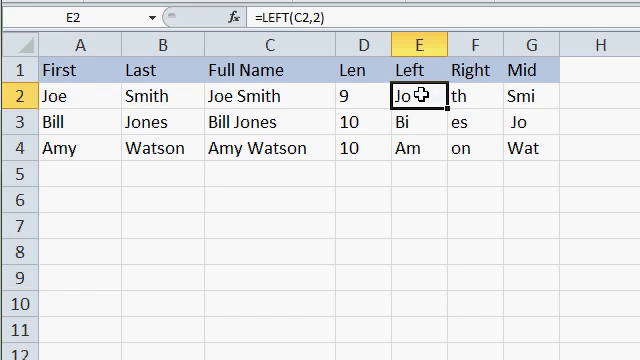
double_click(420, 96)
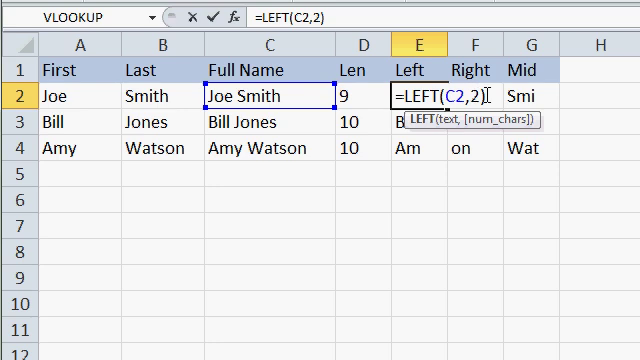
key("Return")
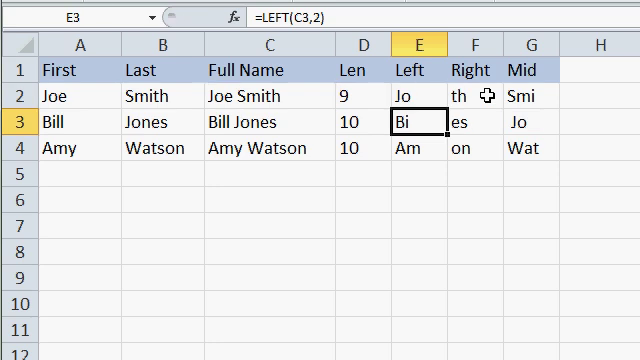
mouse_move(425, 148)
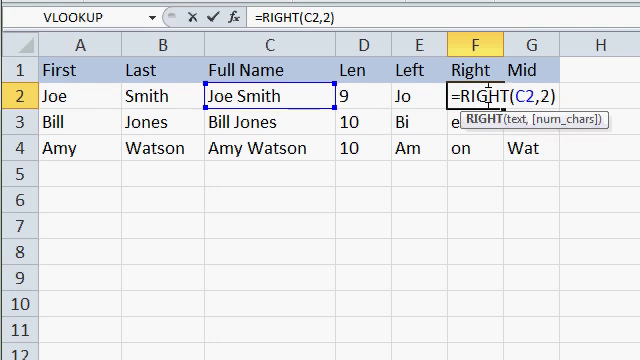
key("Return")
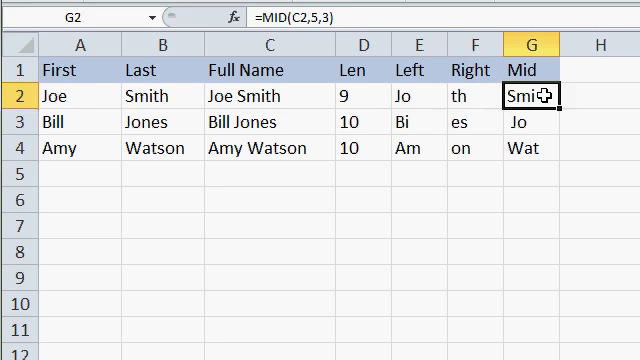
double_click(521, 95)
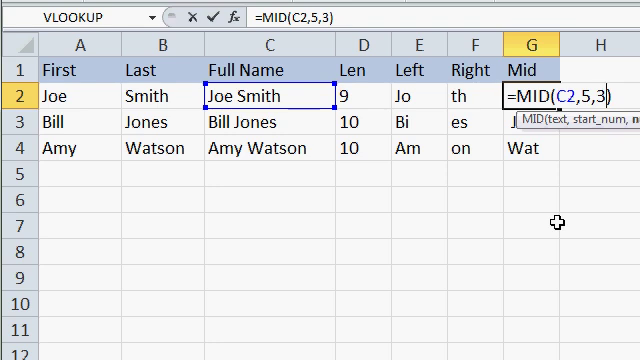
key("Return")
type("=FIND(\" \",C2)")
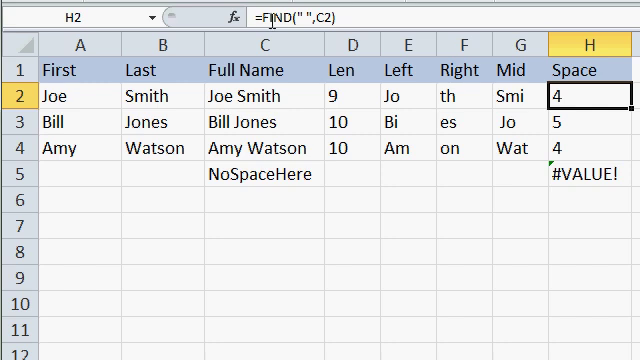
mouse_move(305, 17)
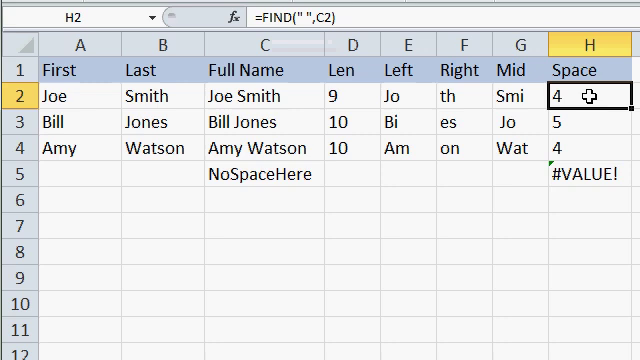
mouse_move(590, 105)
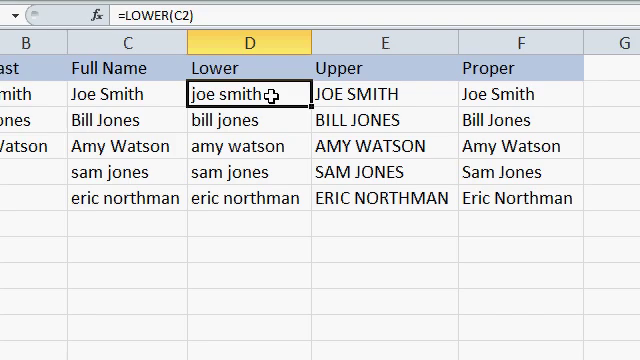
mouse_move(305, 94)
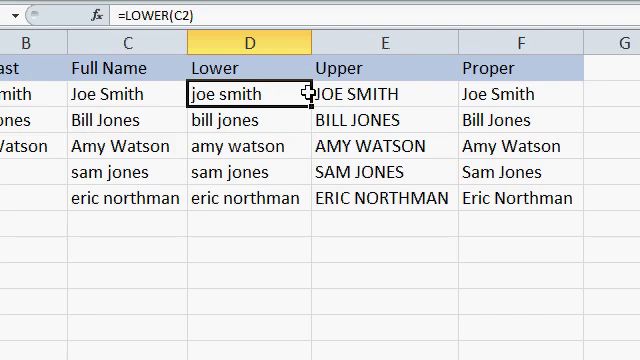
Step: View the LOWER, PROPER and UPPER formulas converting the first full name
left_click(380, 94)
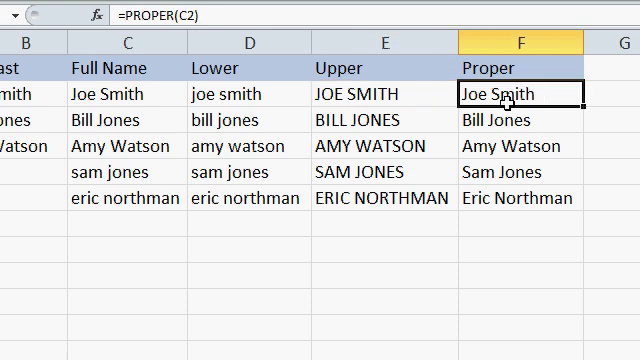
left_click(230, 94)
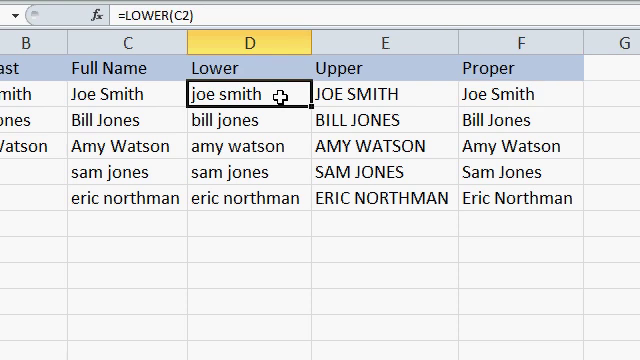
left_click(385, 94)
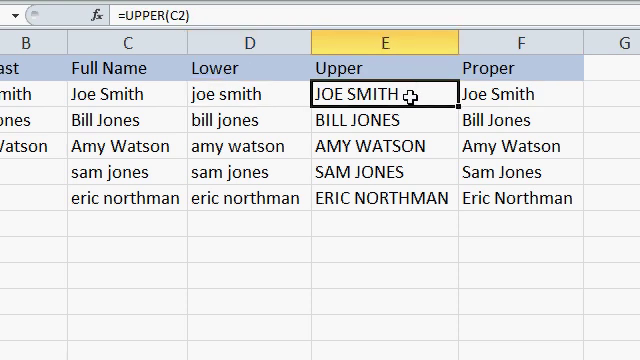
left_click(517, 94)
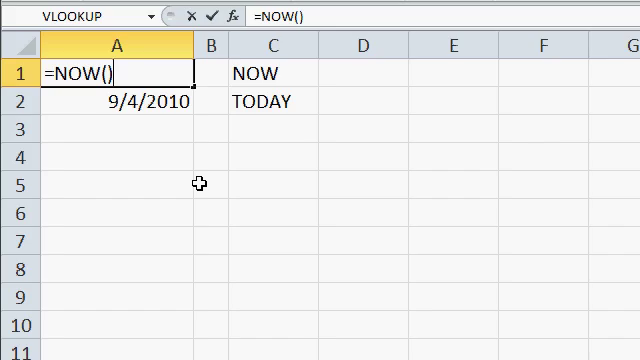
Step: Commit =NOW() in A1 and =TODAY() in A2, showing 9/4/2010 17:24 and 9/4/2010
key("Return")
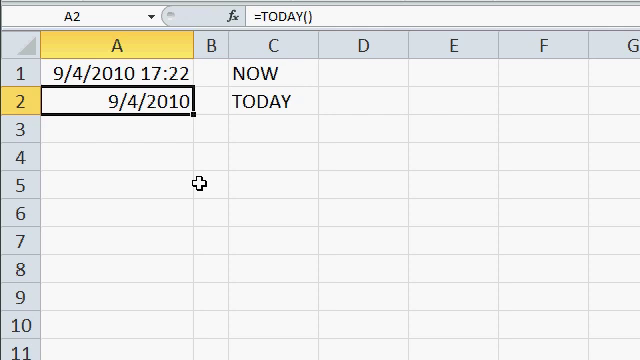
mouse_move(200, 131)
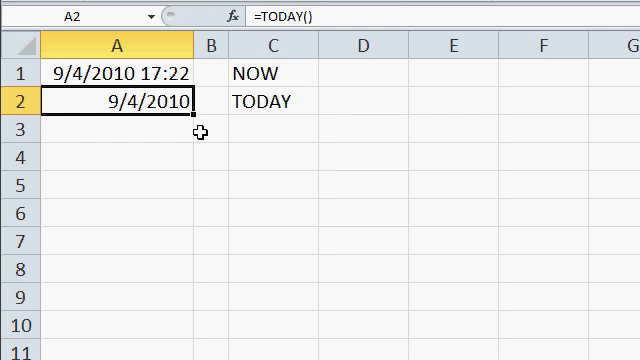
double_click(116, 101)
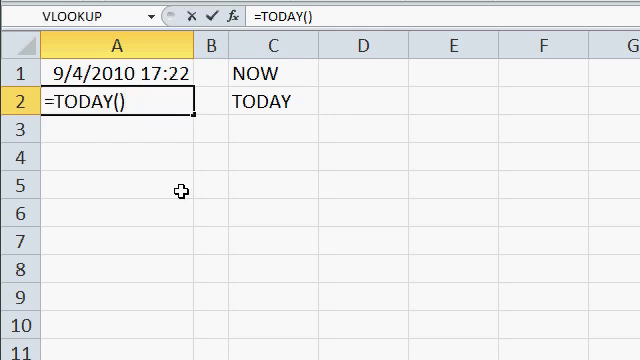
key("Return")
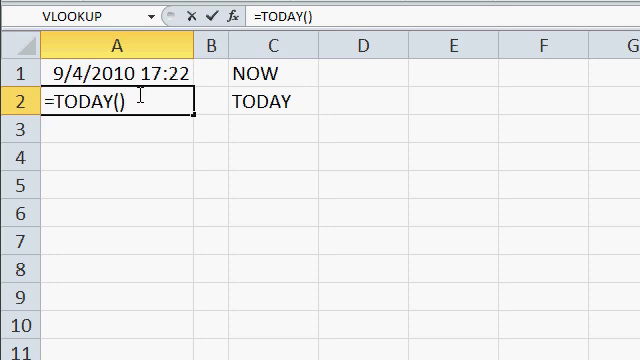
key("Return")
type("=YEAR(A1)")
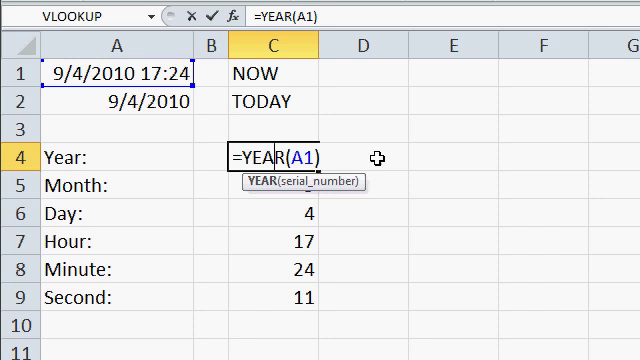
Step: Commit the =YEAR(A1) formula in C4, returning 2010
key("Return")
type("=WEEKDAY(A1)")
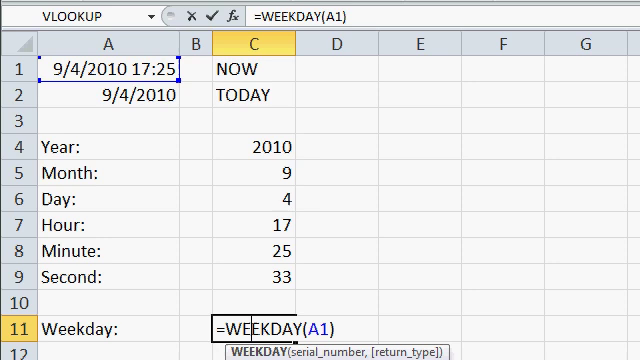
Step: Commit =WEEKDAY(A1) in C11, returning 7
key("Return")
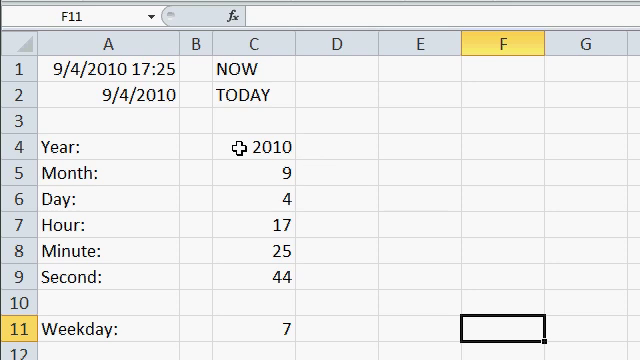
Step: Enter =DATE(C4,C5,C6) in E4 to rebuild 9/4/2010 from year, month and day
left_click(255, 172)
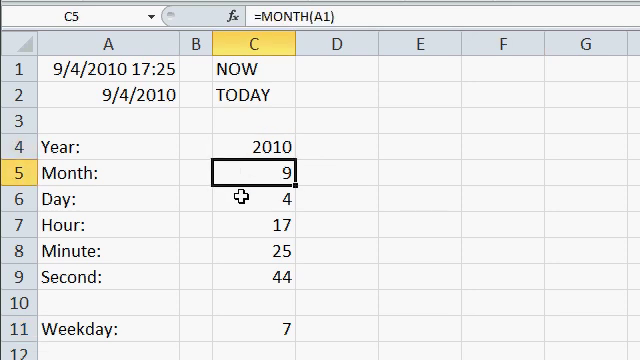
left_click(258, 197)
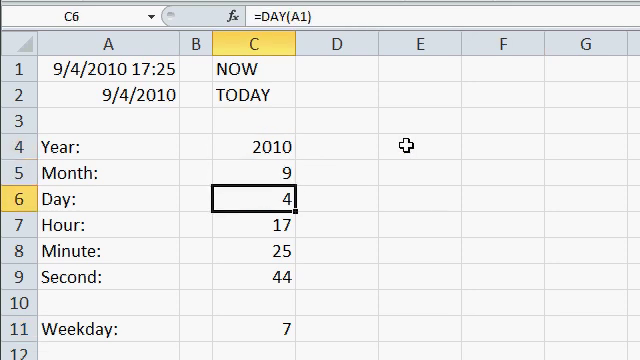
type("=d")
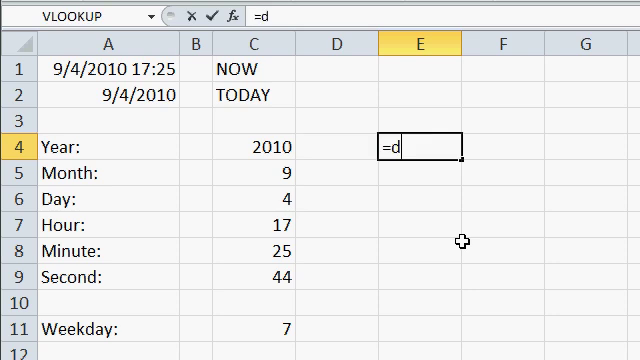
type("ate(")
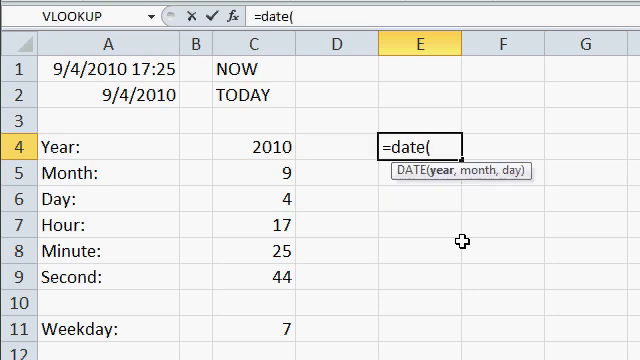
mouse_move(237, 146)
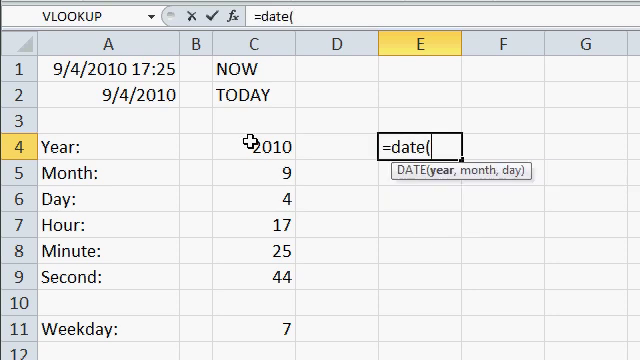
left_click(254, 145)
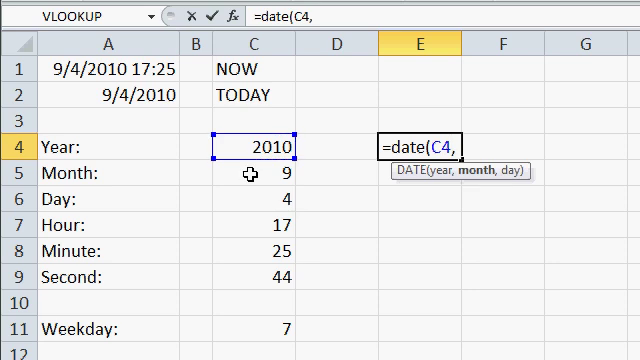
left_click(252, 173)
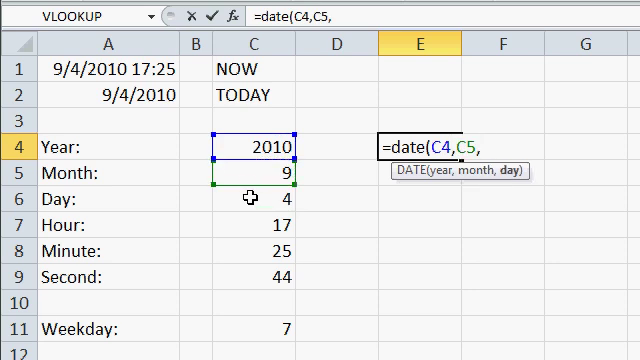
left_click(252, 199)
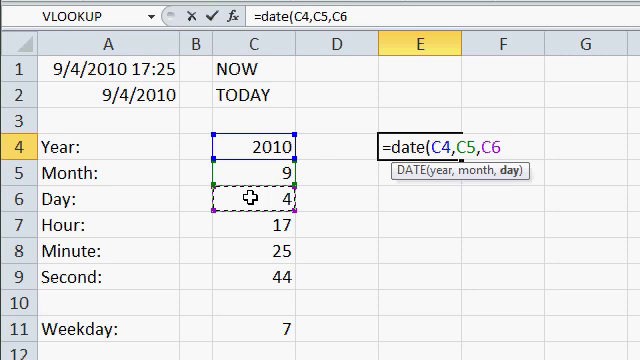
key("Return")
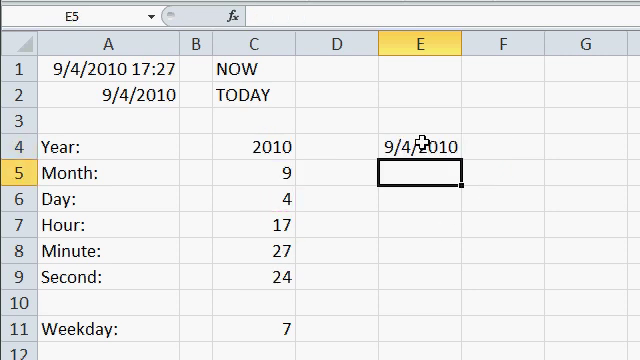
left_click(416, 146)
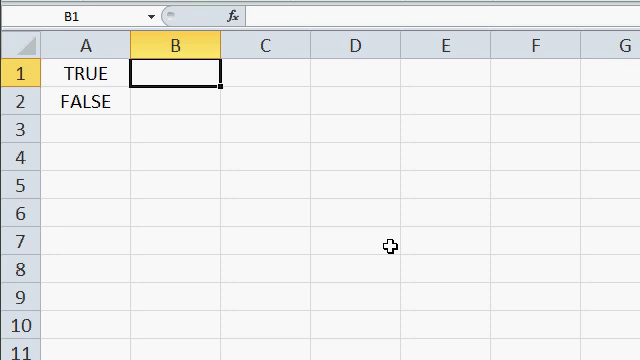
Step: Enter =NOT(A1) in B1 and =NOT(A2) in B2
type("=not")
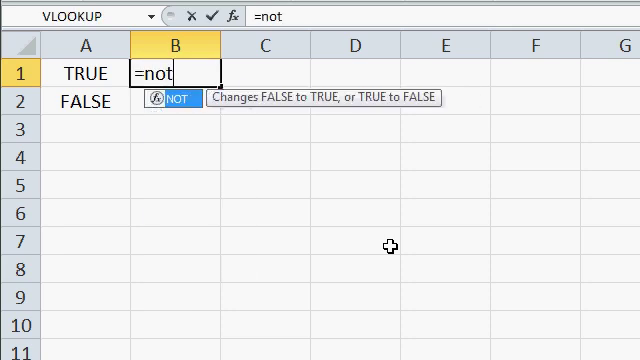
type("(a1)")
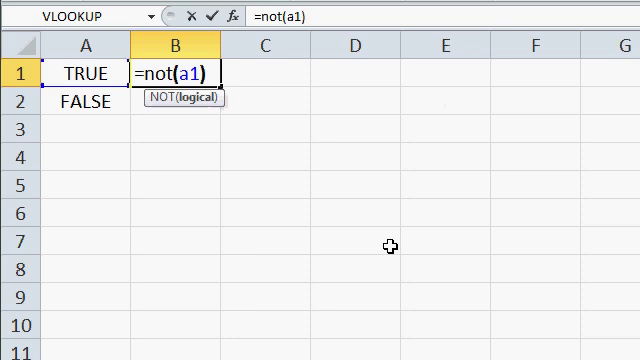
key("Return")
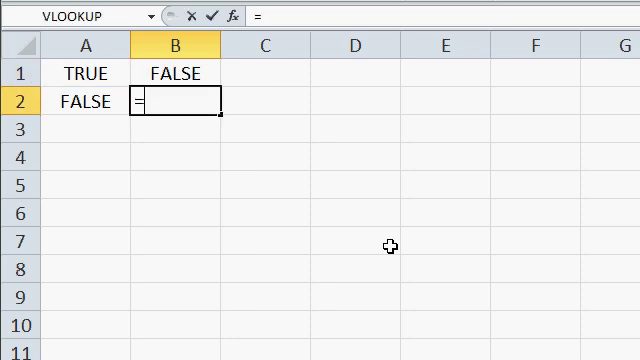
type("not(a2")
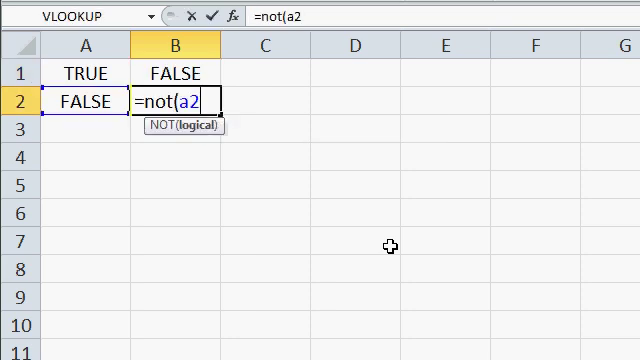
key("Return")
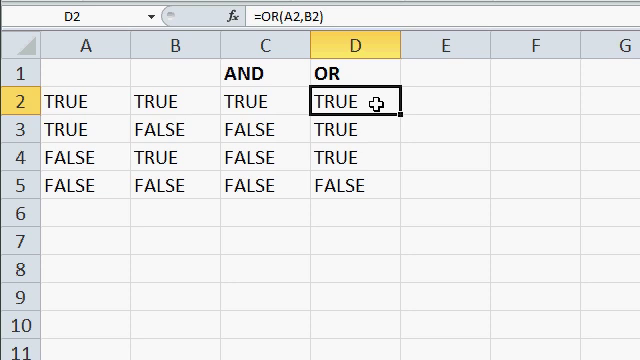
Step: Inspect the =OR(A2,B2) formula in D2
left_click(353, 185)
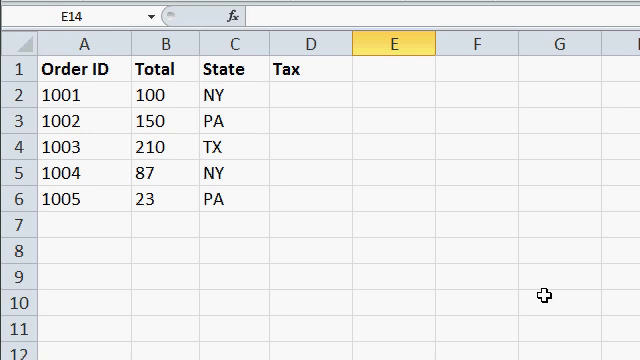
Step: Enter =IF(C2="NY",B2*0.0875,0) in D2, fill it down to D6, and check D3
left_click(310, 94)
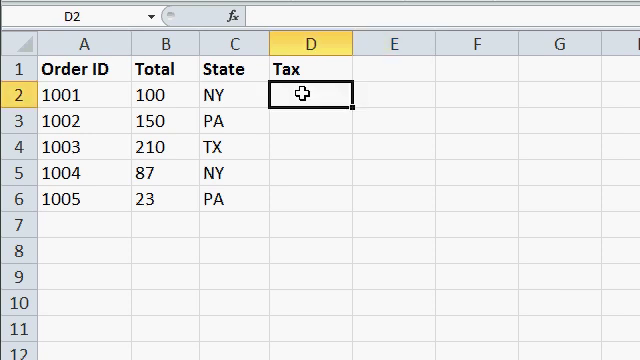
type("=")
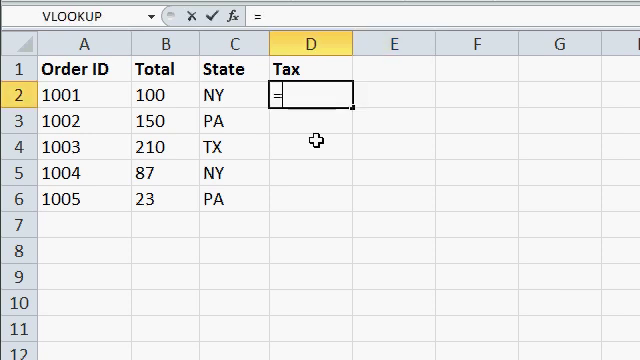
type("IF(")
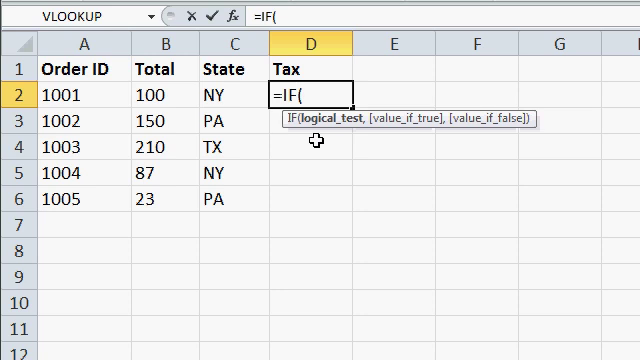
mouse_move(320, 148)
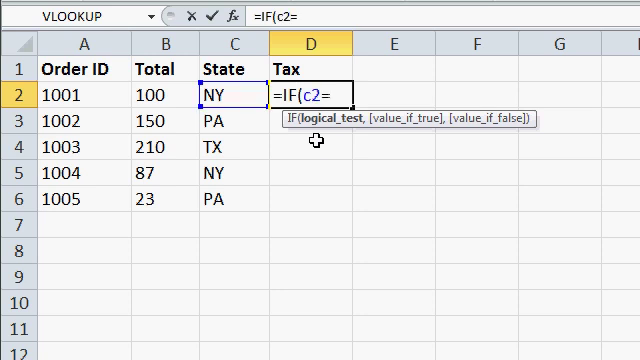
type("=\"NY\"")
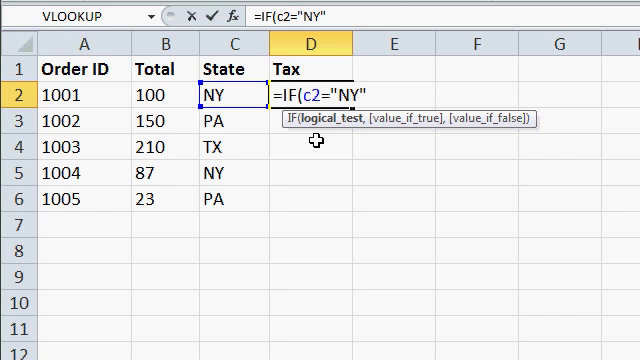
type(",b2")
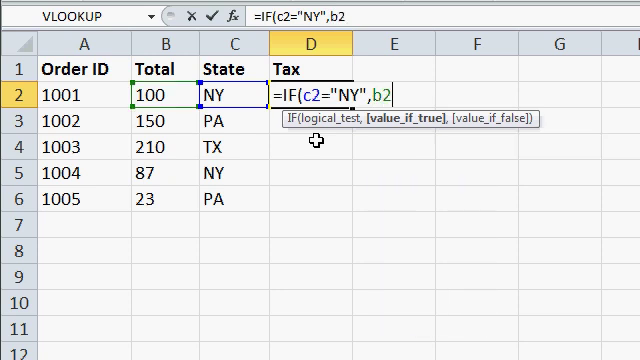
type("*0")
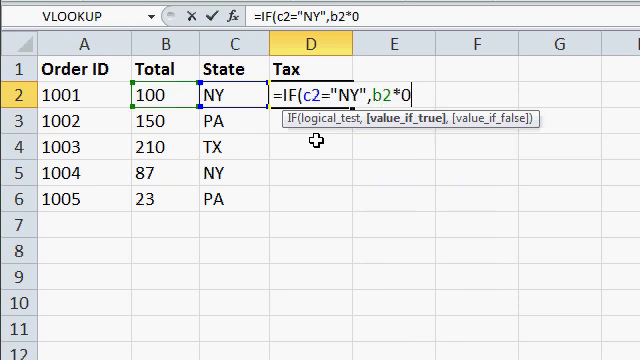
type(".0875")
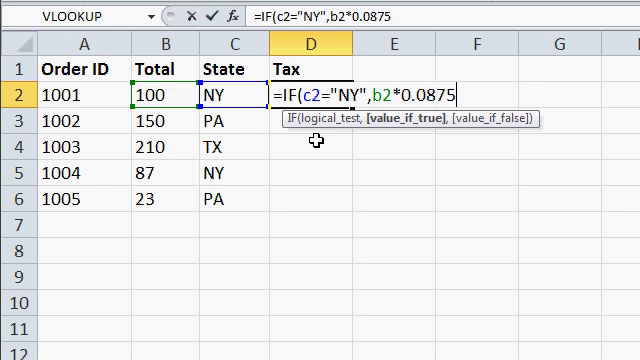
type(",")
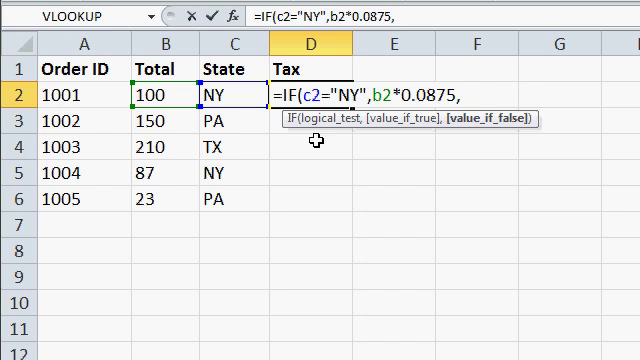
type("0)")
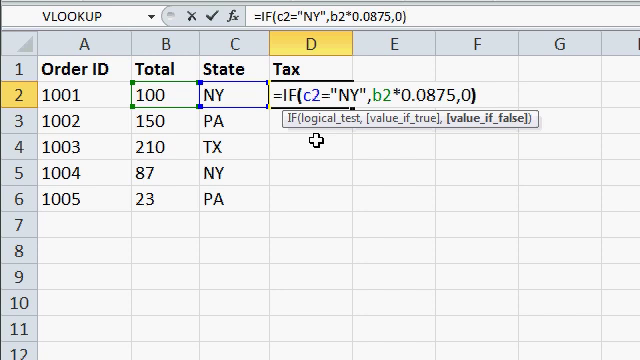
key("Return")
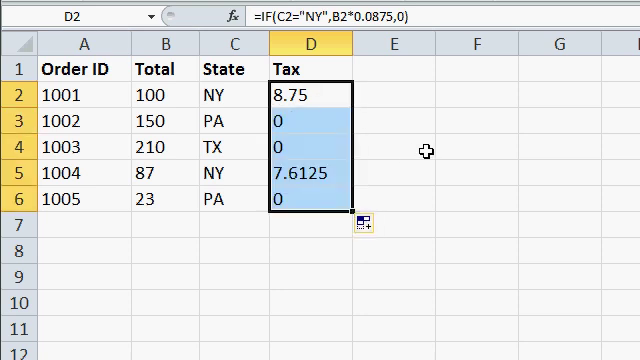
left_click(290, 123)
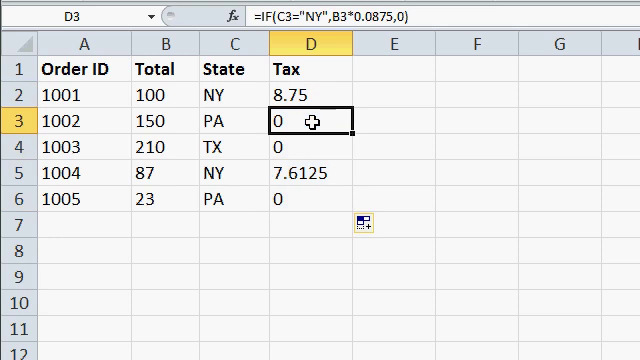